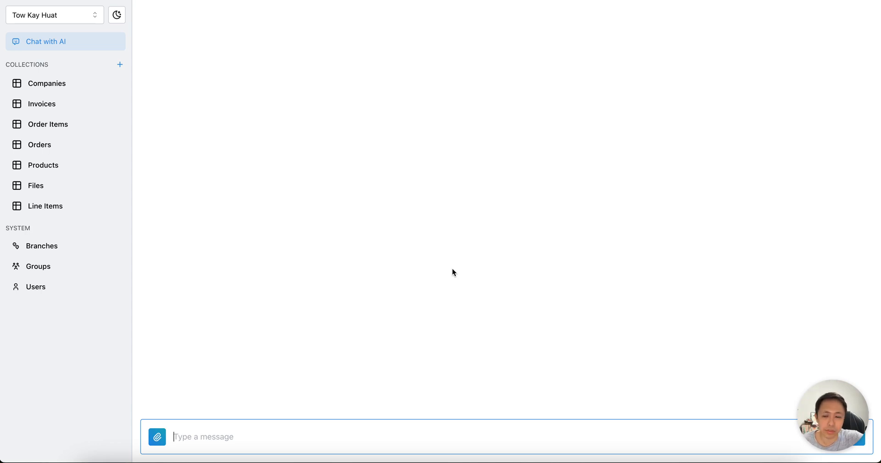
text(show me sales)
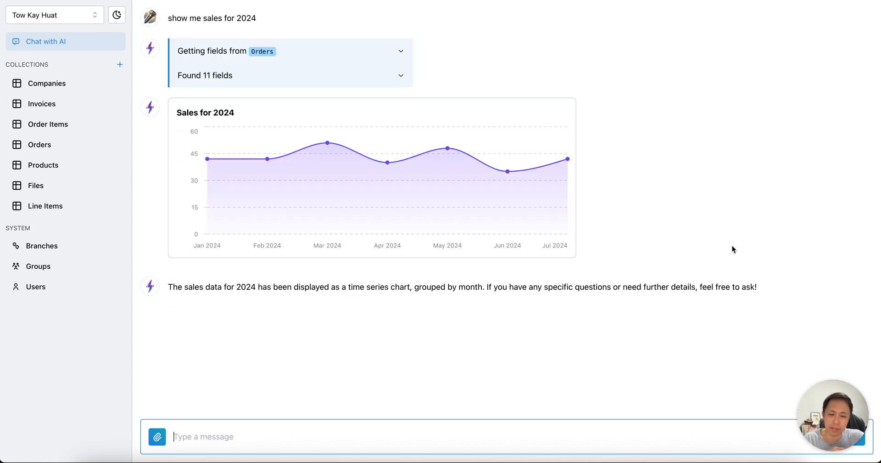
text(bre)
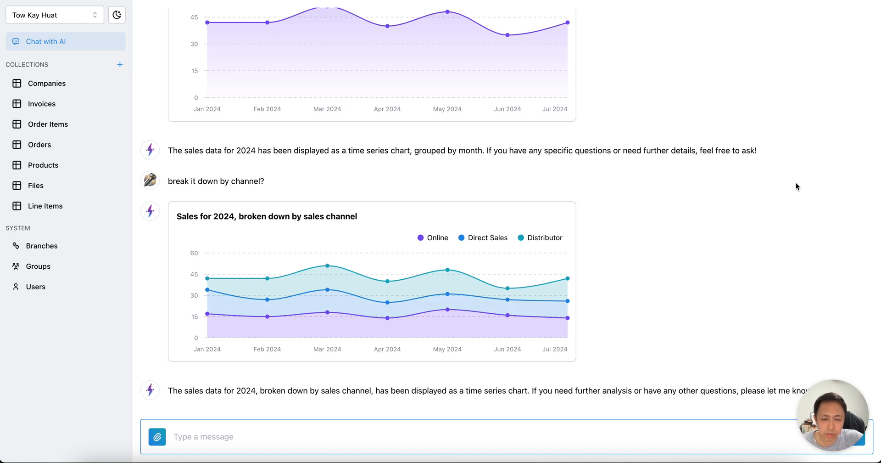
mouse_move(606, 264)
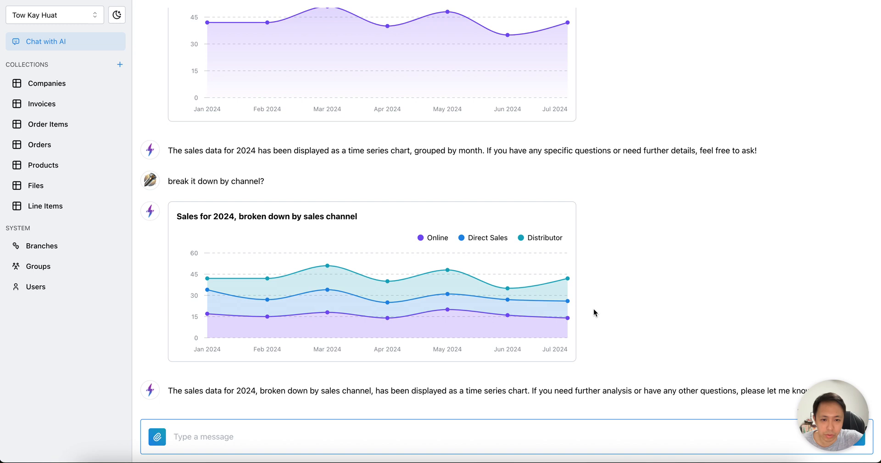
mouse_move(576, 283)
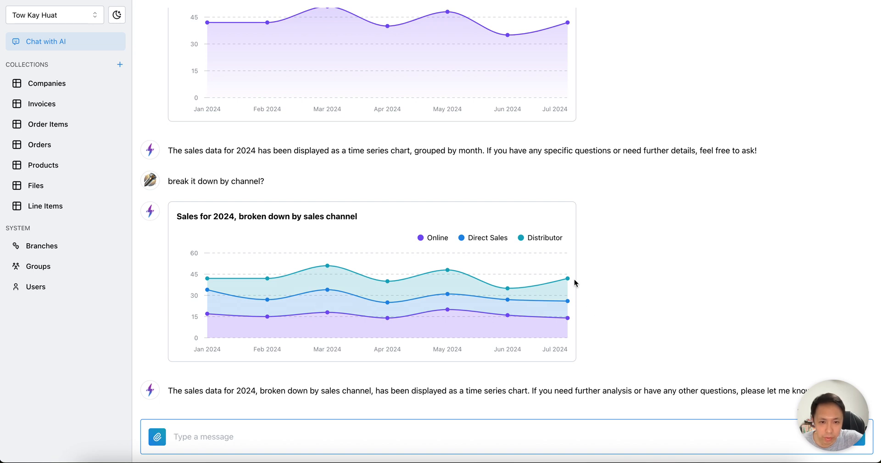
mouse_move(576, 305)
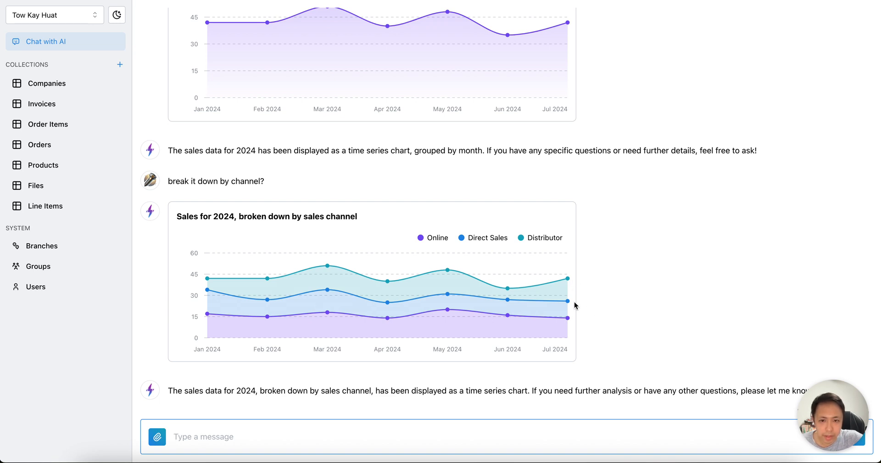
mouse_move(573, 323)
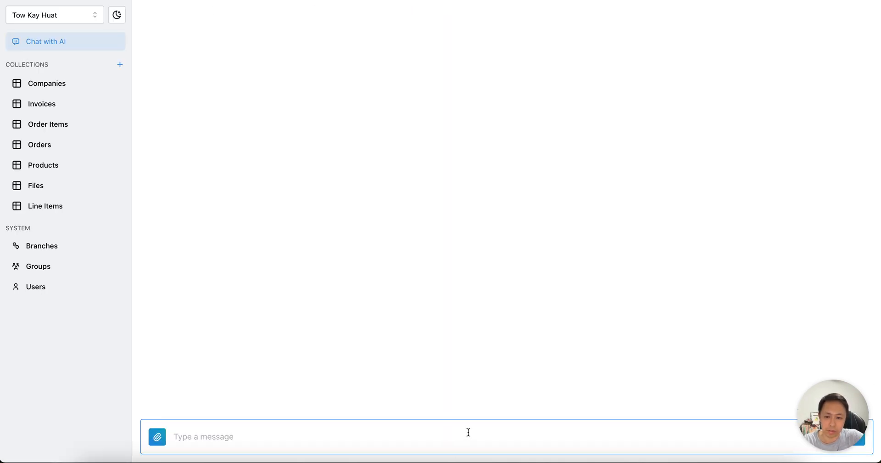
text(d)
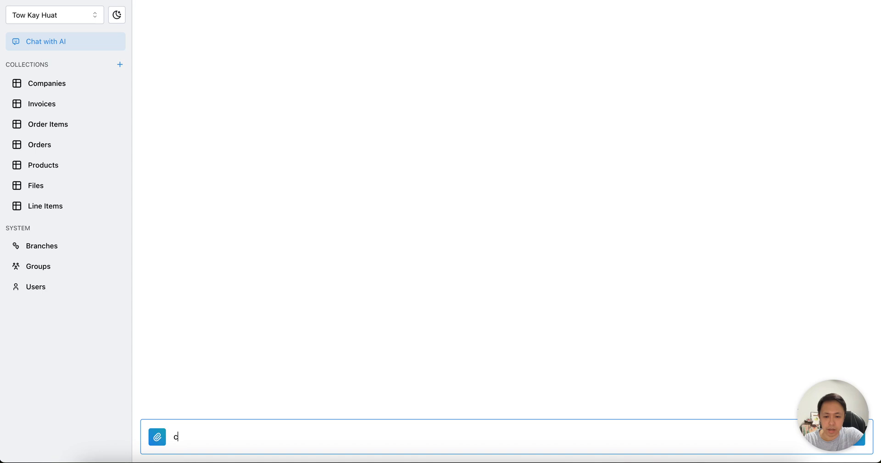
text(fore)
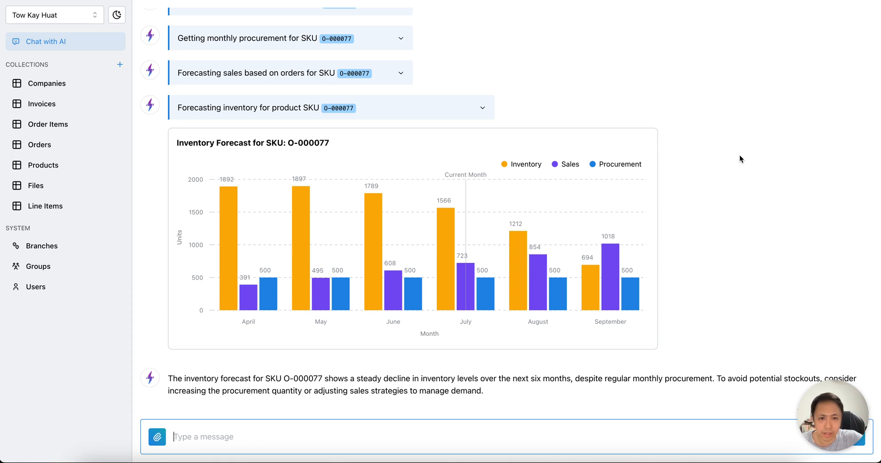
mouse_move(465, 228)
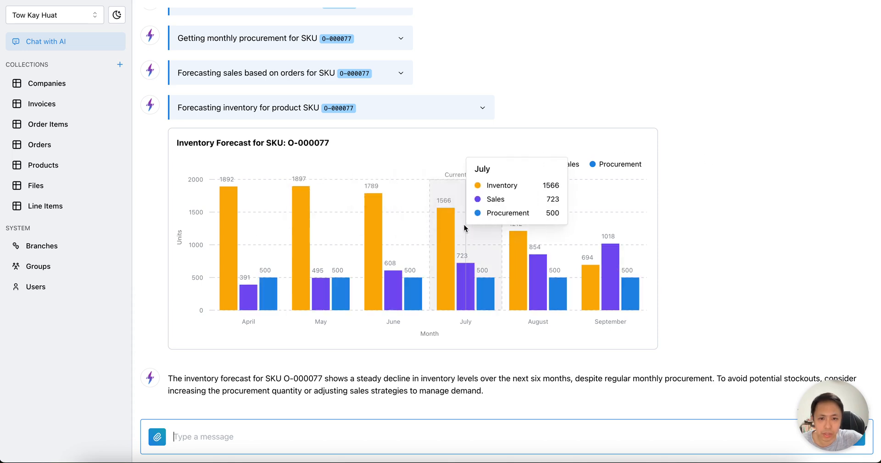